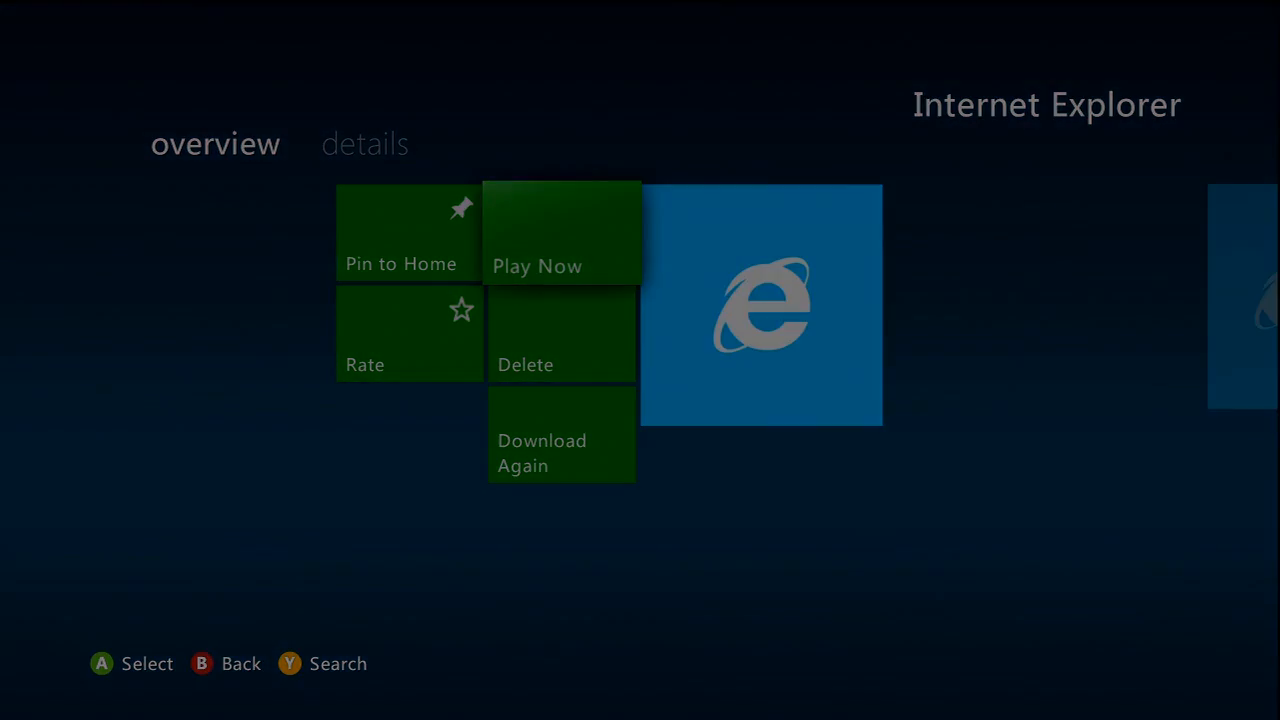
Launch Internet Explorer from the Dashboard and enter youtube.com/ in the address bar.
click(561, 232)
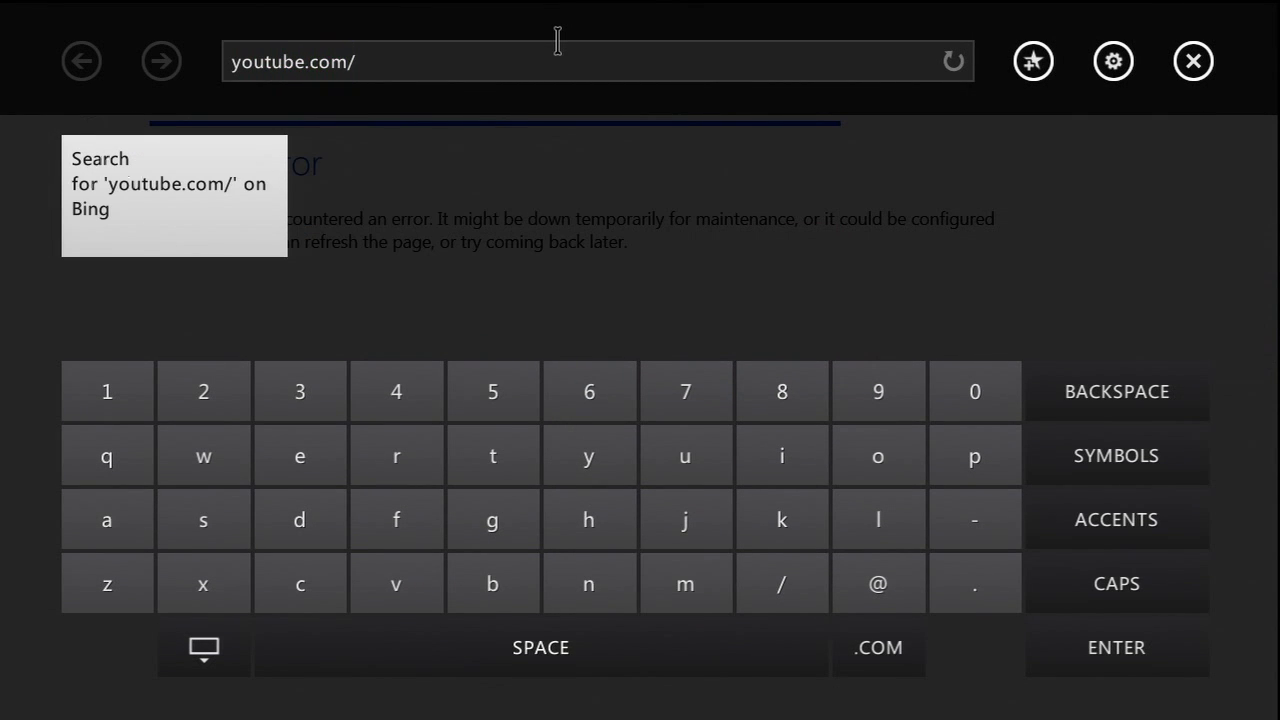
Load youtube.com/testtube and choose Try it out on the HTML5 Video experiment.
click(492, 454)
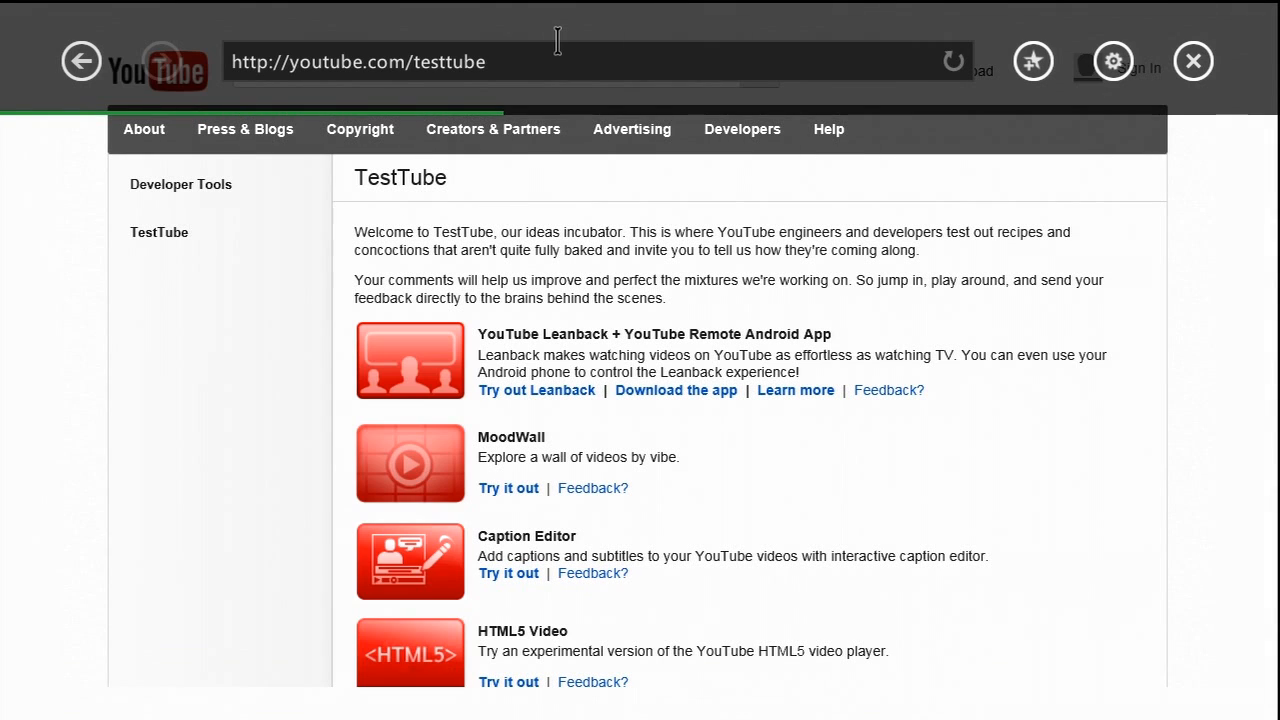
scroll(down, 3)
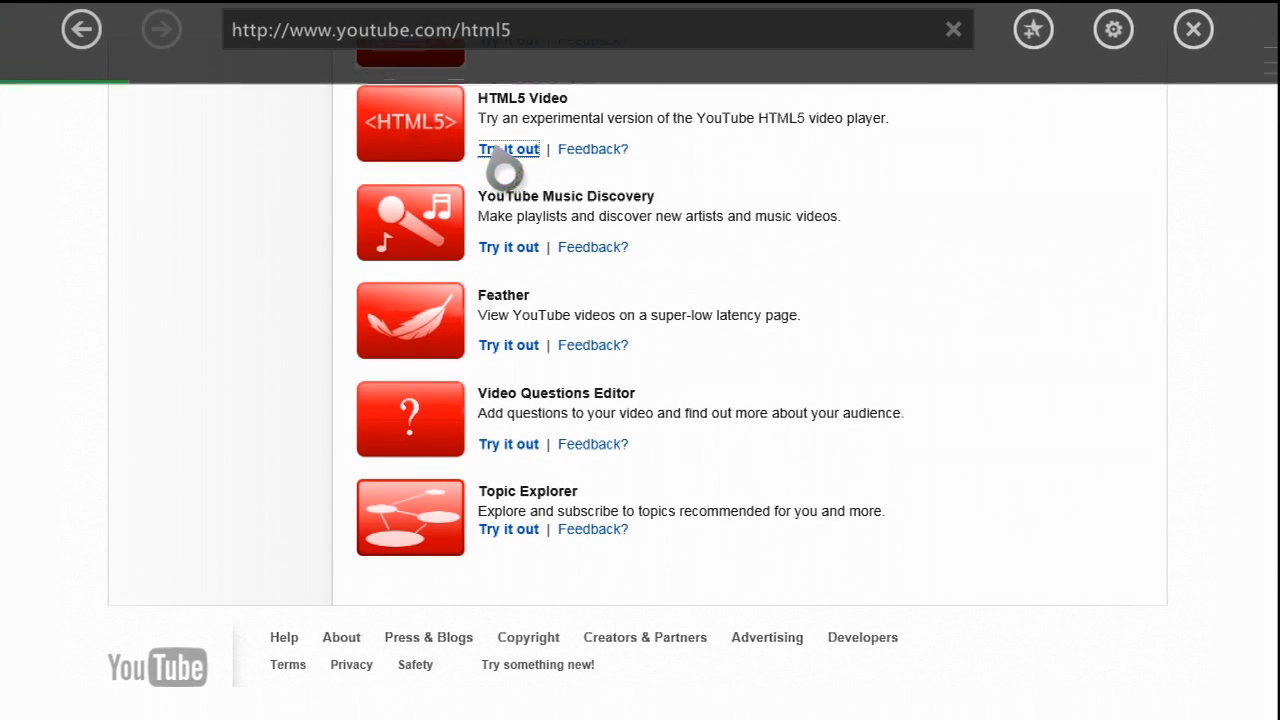
click(508, 149)
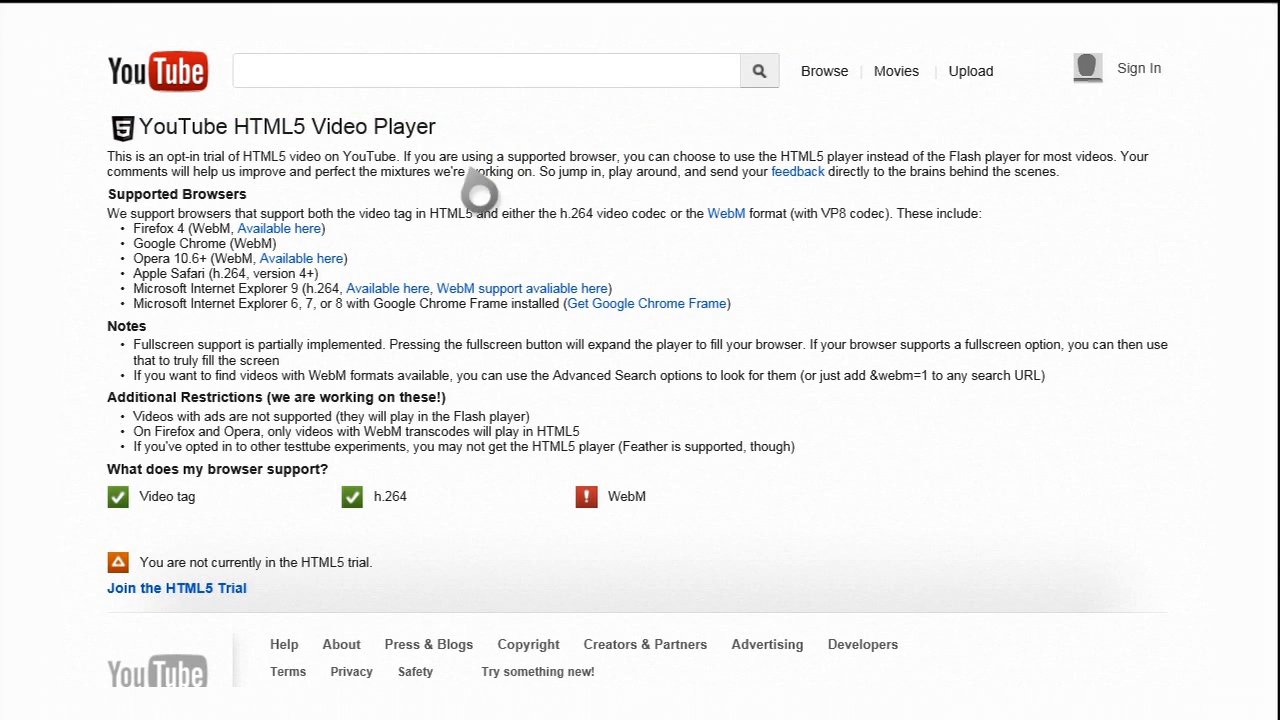
Scroll down the HTML5 Video Player page and select Join the HTML5 Trial.
scroll(down, 3)
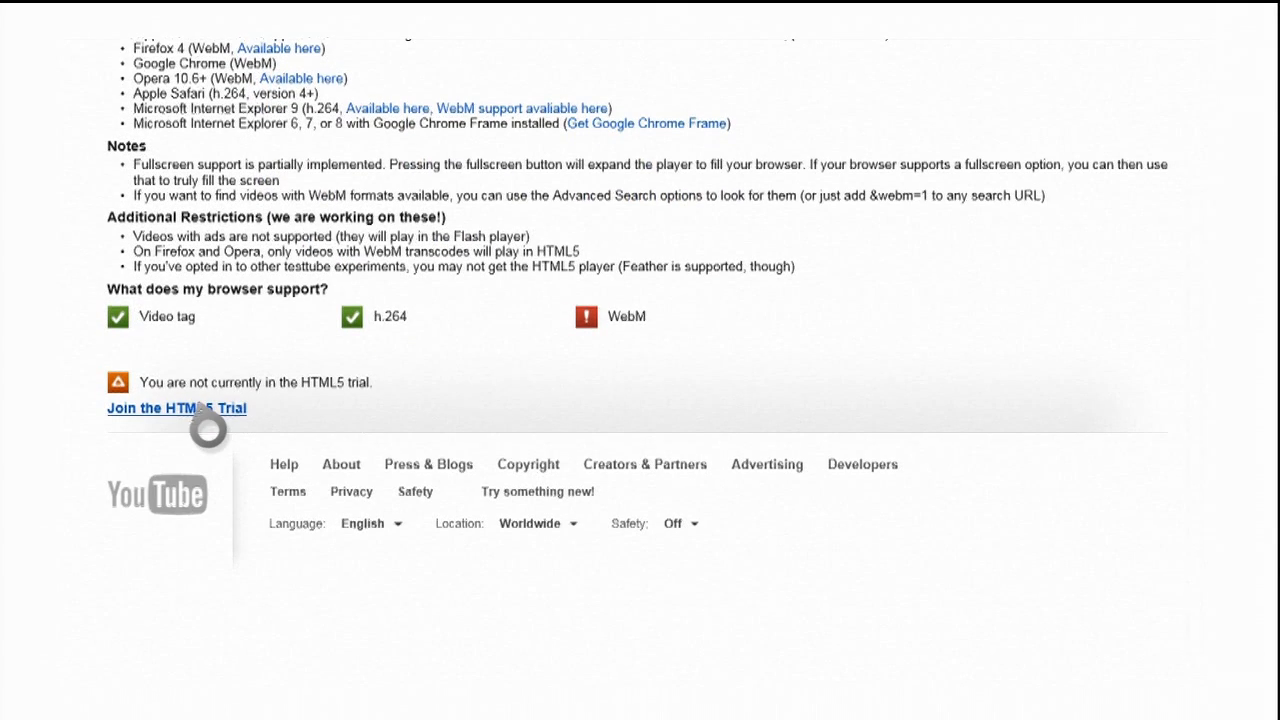
click(175, 408)
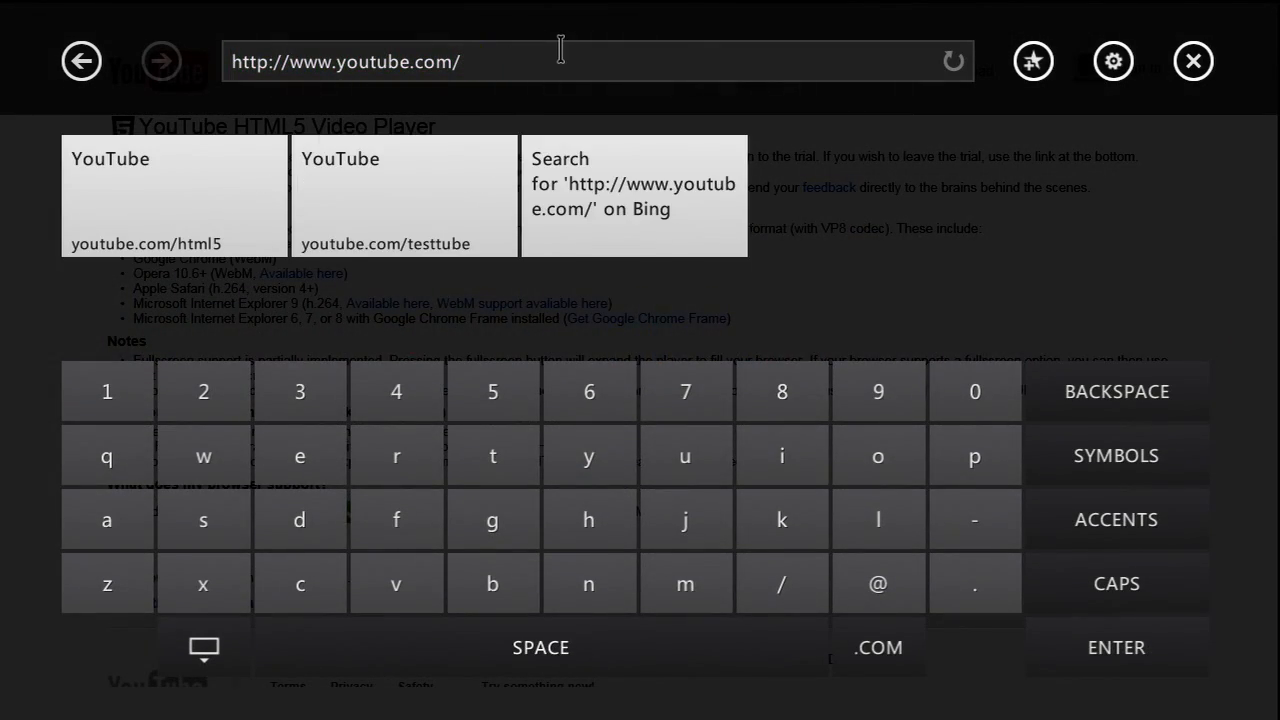
Enter the mrmario channel address to open Mario's Realm on YouTube.
text(mrmario)
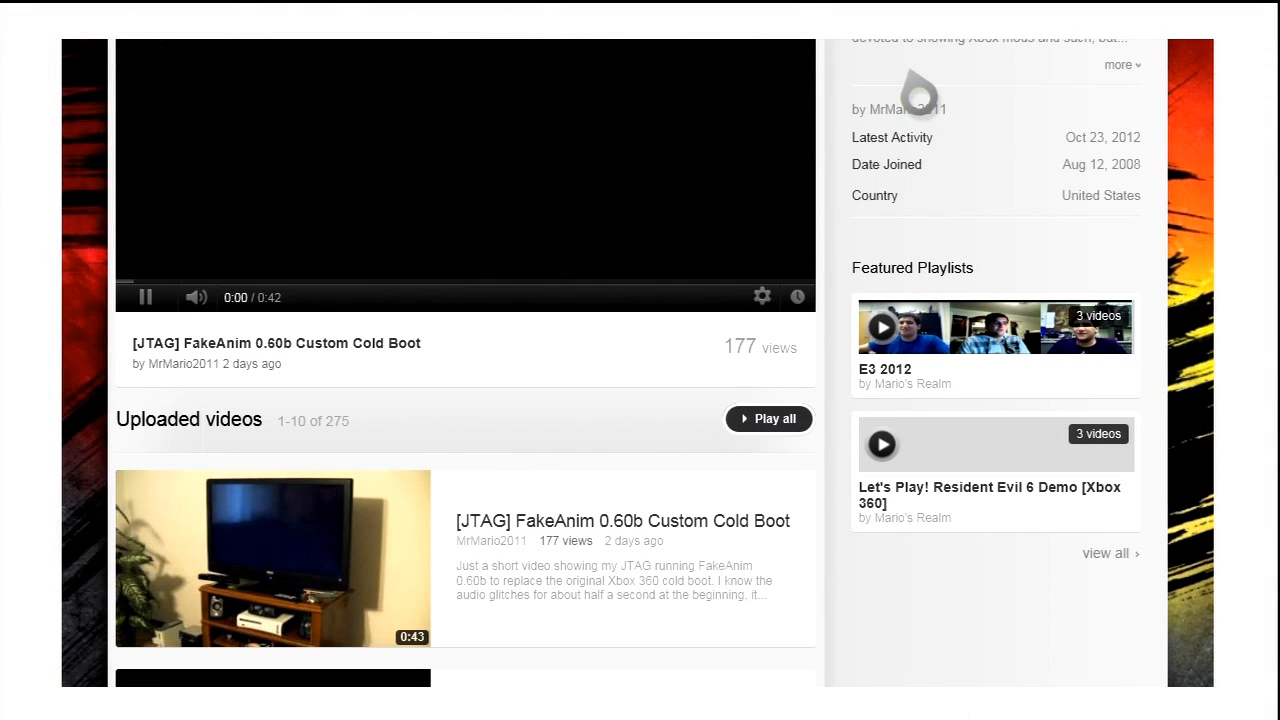
Scroll up and start the featured [JTAG] FakeAnim 0.60b Custom Cold Boot video.
scroll(up, 3)
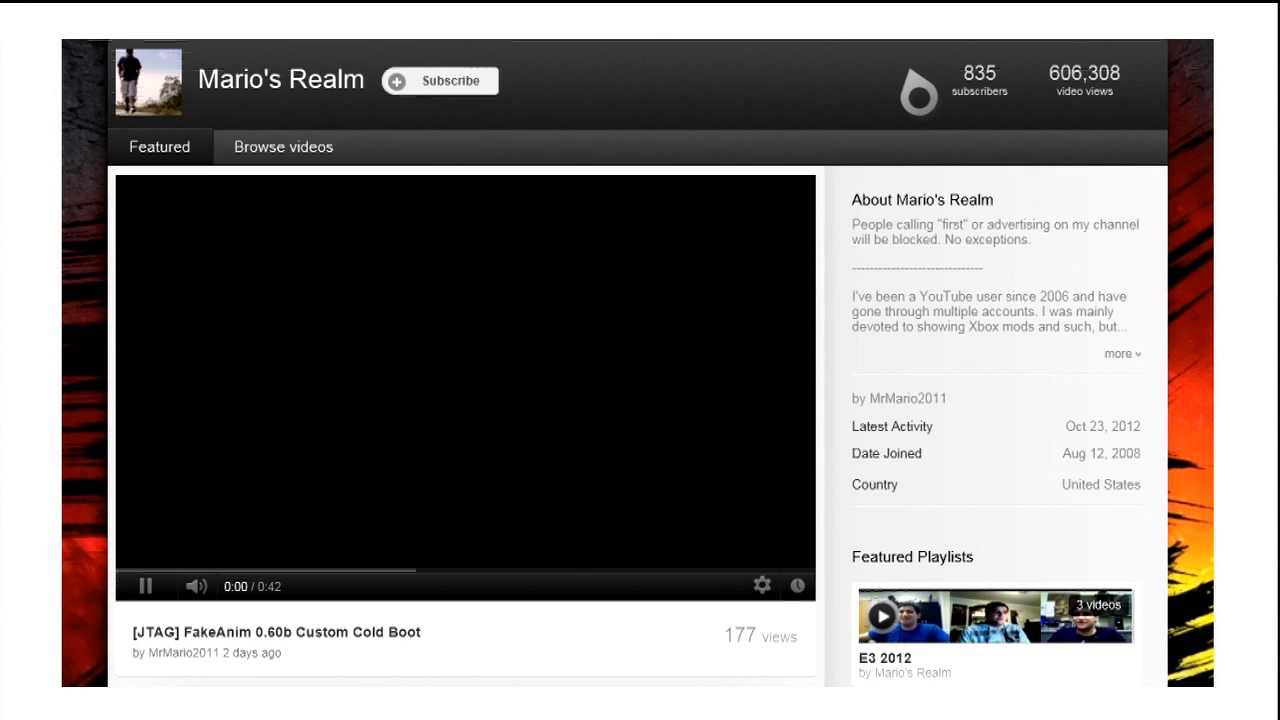
click(145, 586)
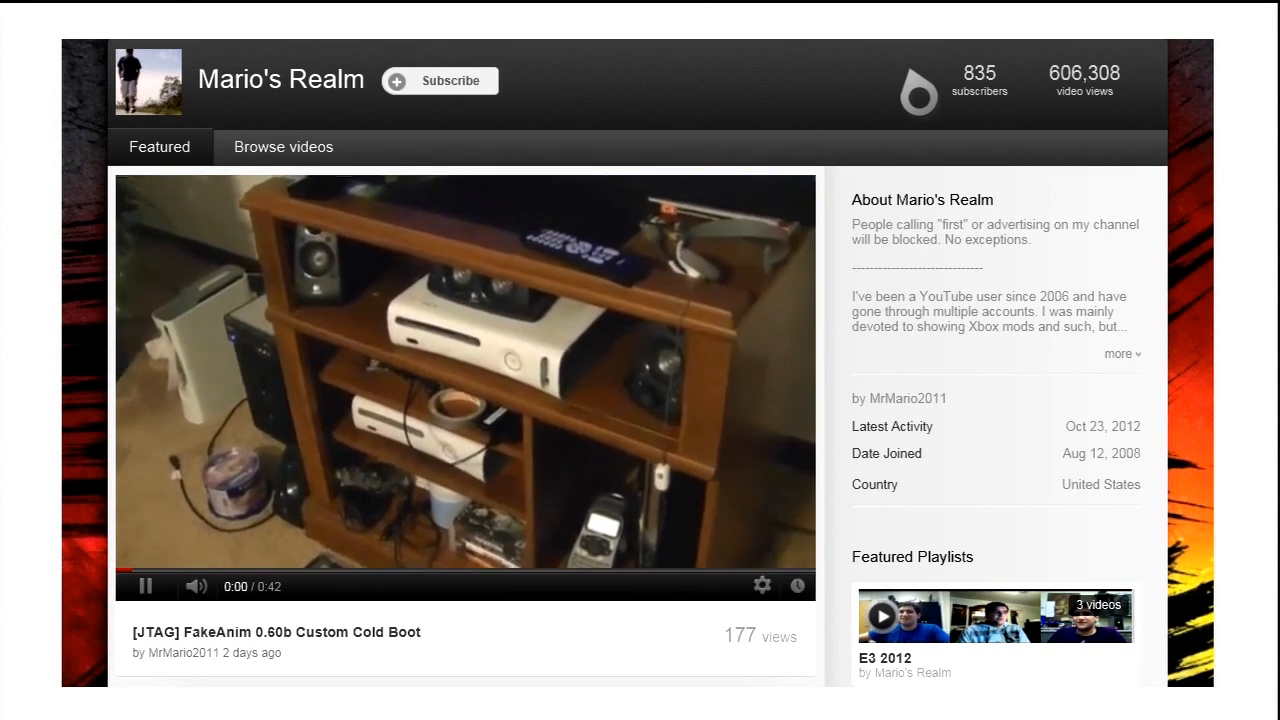